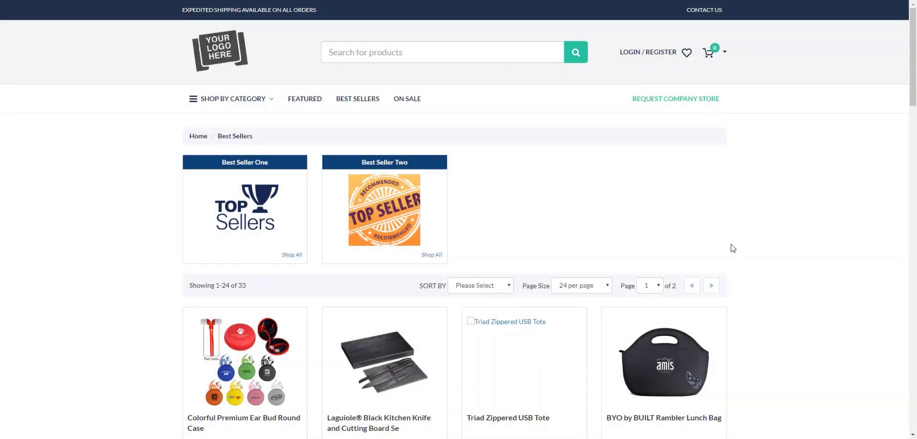
mouse_move(747, 253)
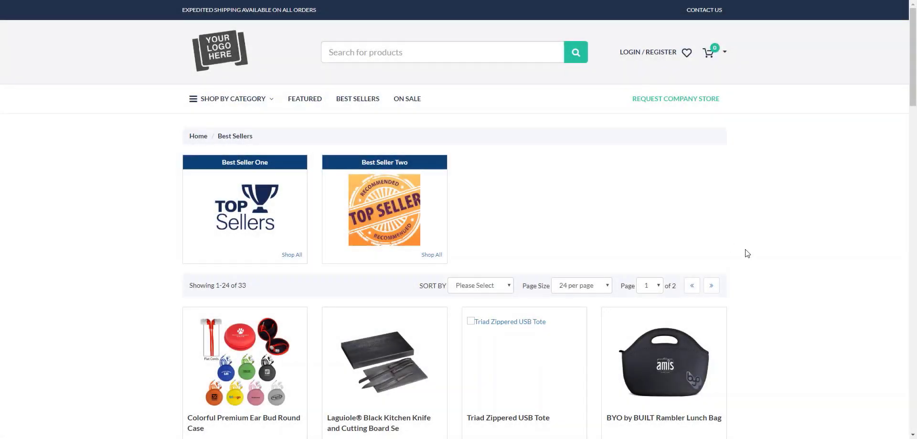
mouse_move(484, 237)
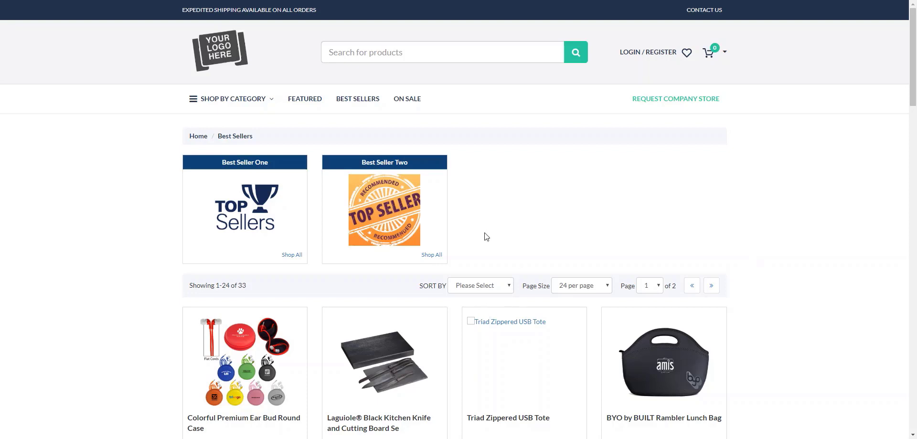
mouse_move(237, 145)
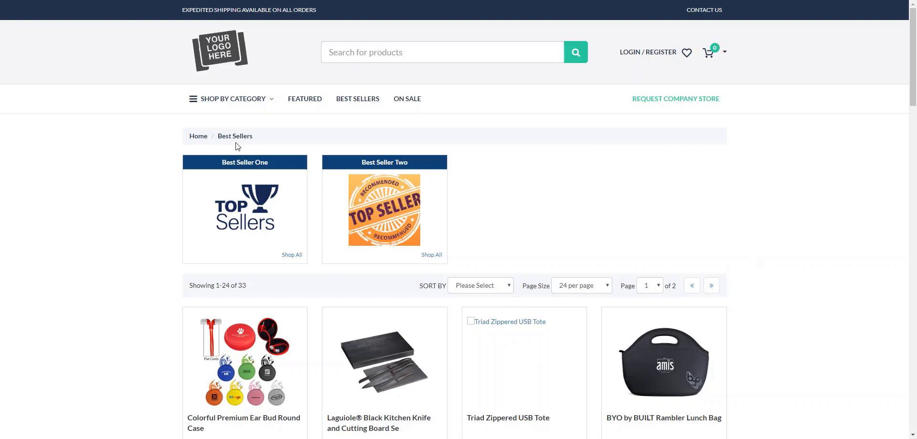
mouse_move(272, 178)
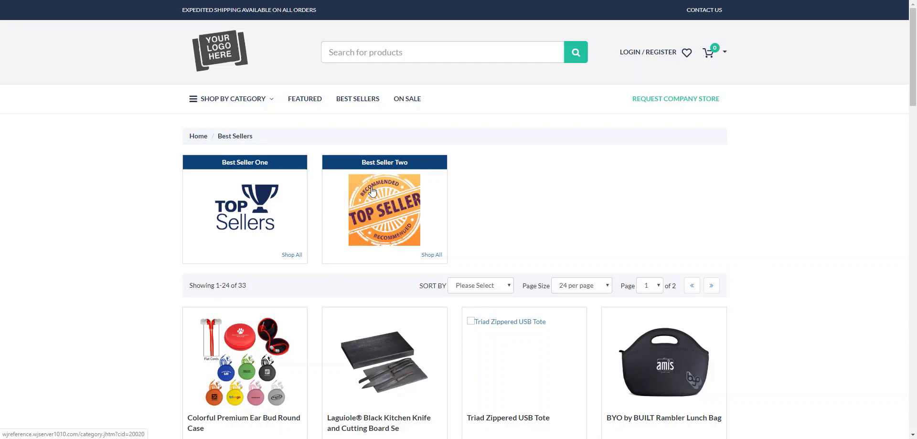
- Scroll through the storefront Best Sellers page to review its subcategories and product grid
scroll("down", 3)
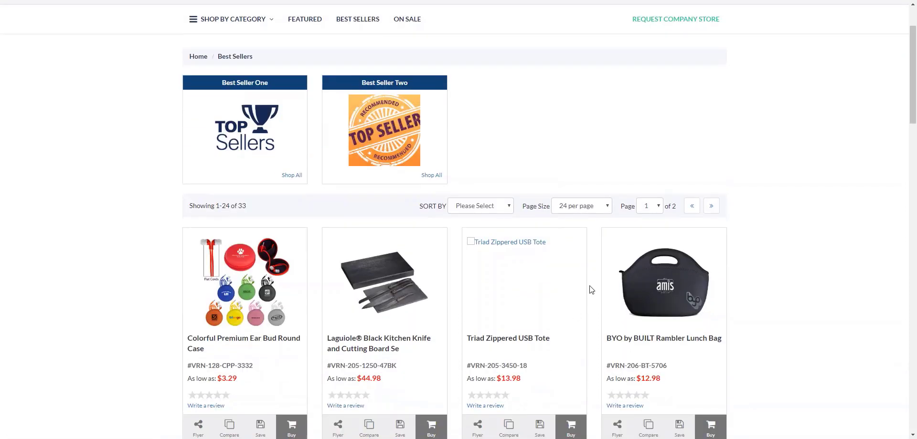
scroll("up", 3)
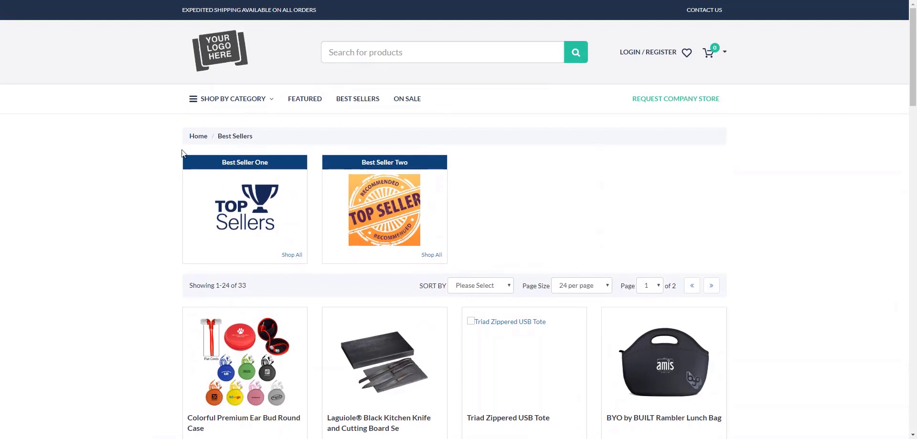
mouse_move(327, 177)
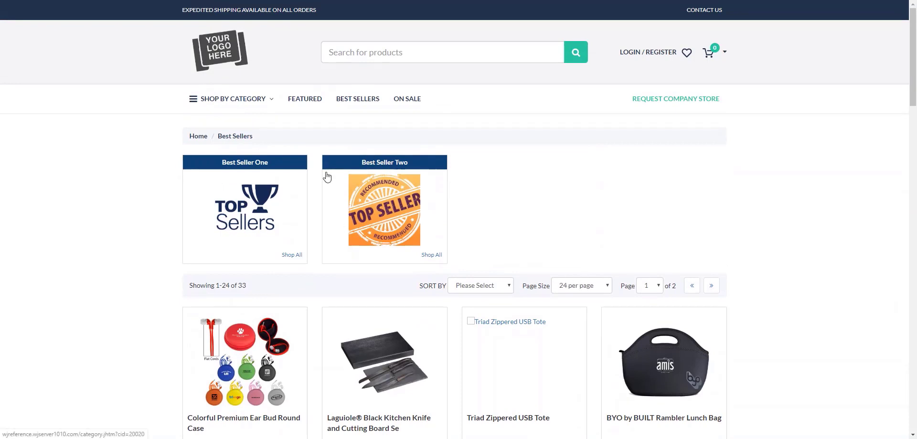
mouse_move(329, 162)
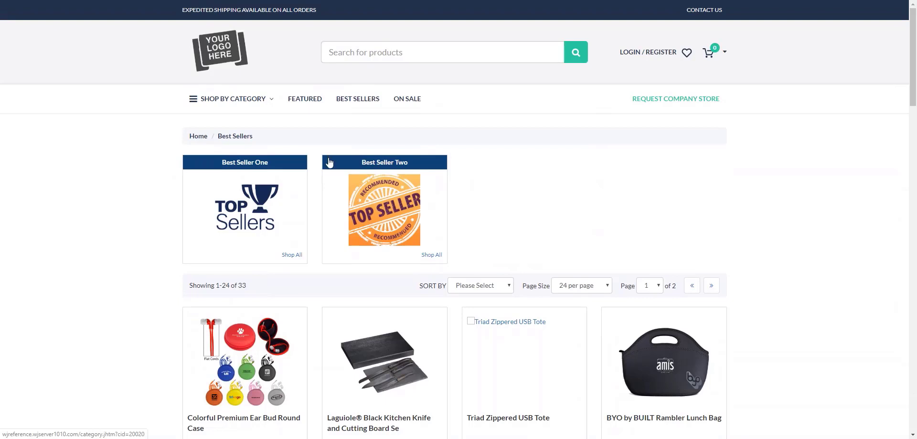
mouse_move(329, 163)
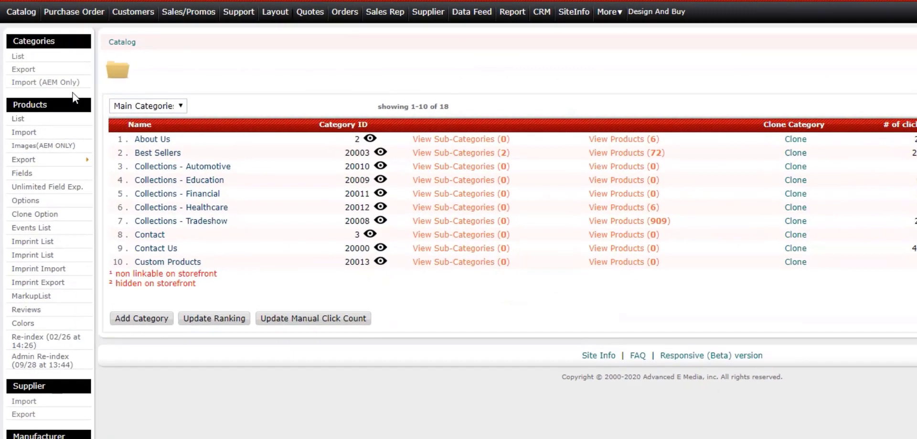
- Bring up the Best Sellers category's edit form from the admin Categories list
left_click(20, 11)
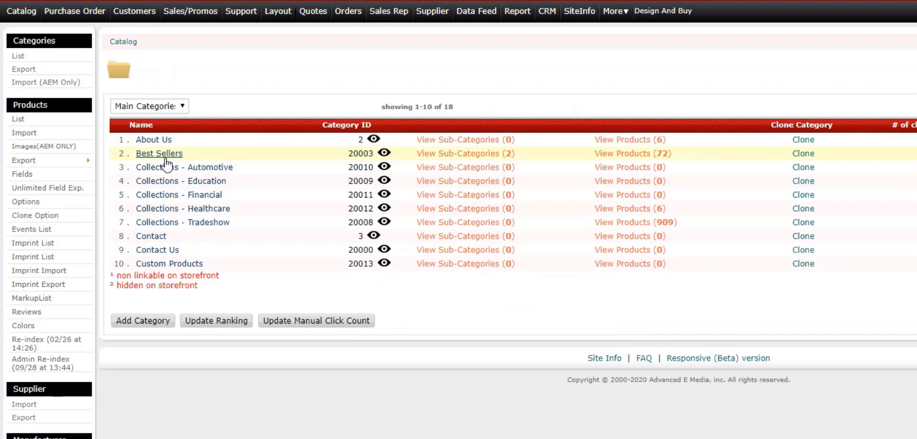
mouse_move(154, 140)
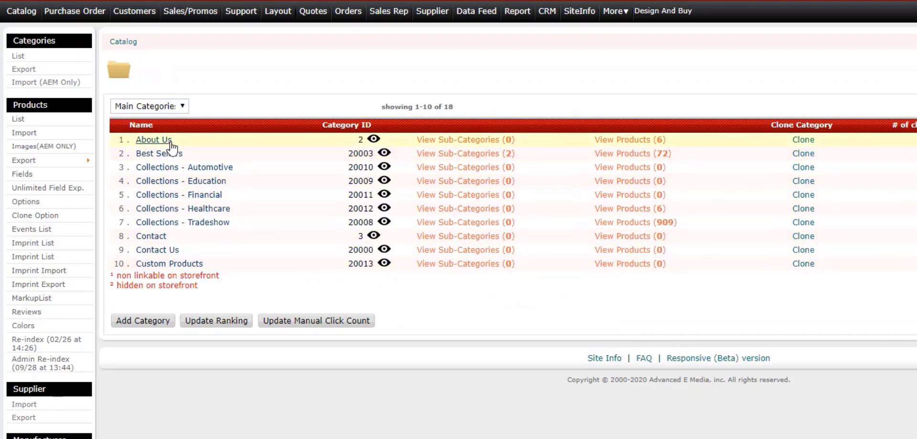
mouse_move(158, 153)
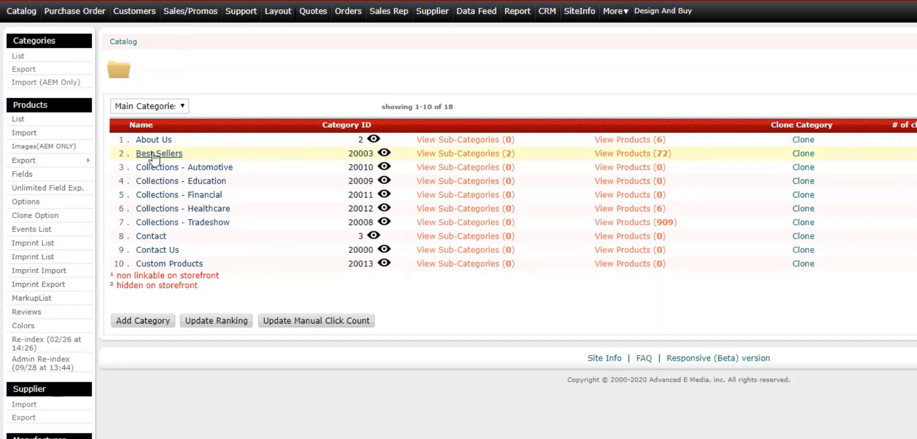
left_click(159, 154)
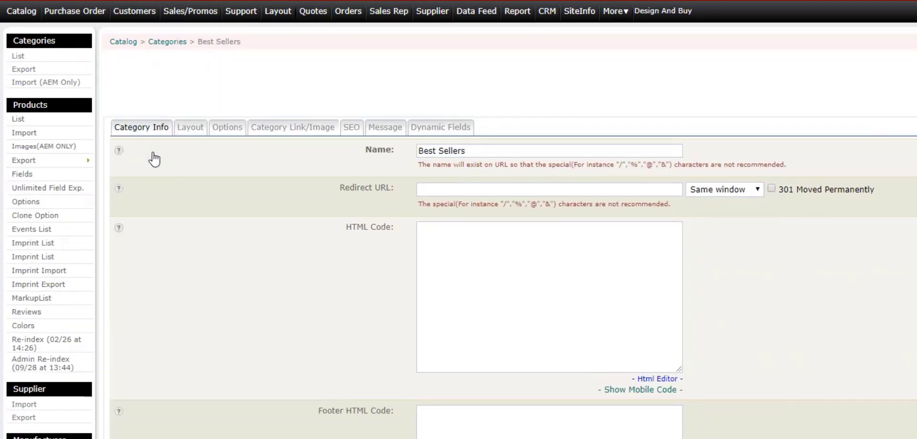
mouse_move(269, 145)
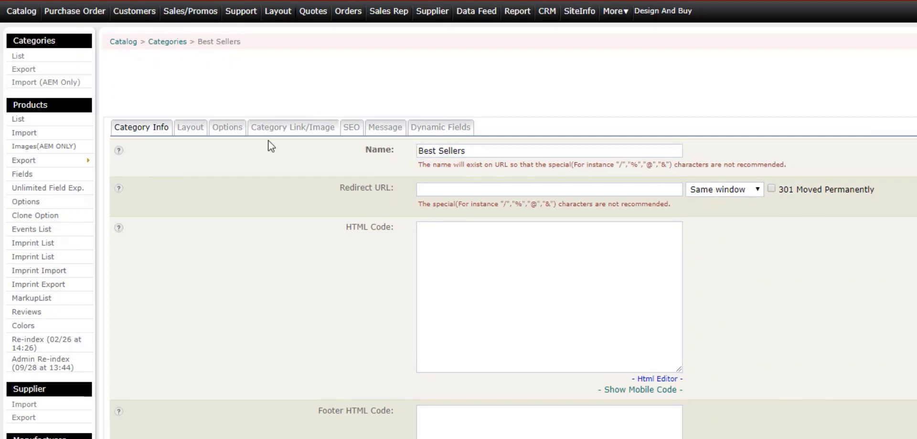
mouse_move(294, 126)
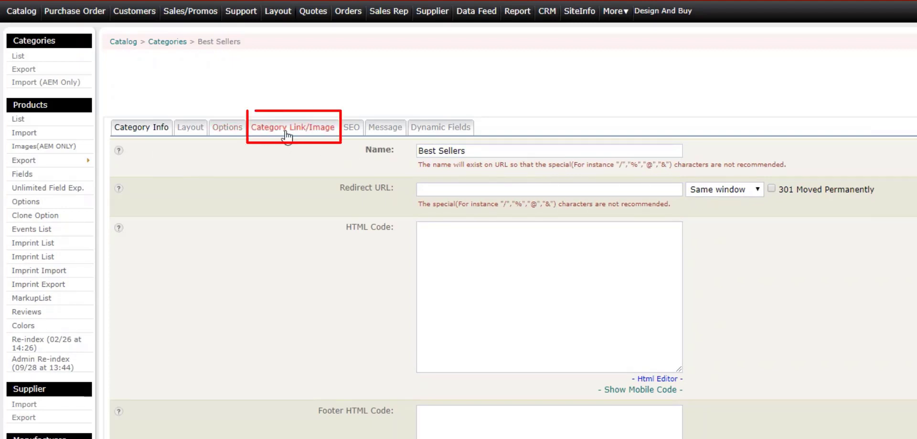
- Choose best-seller-jpg.jpg as the Detail View Image under Category Link/Image
left_click(293, 127)
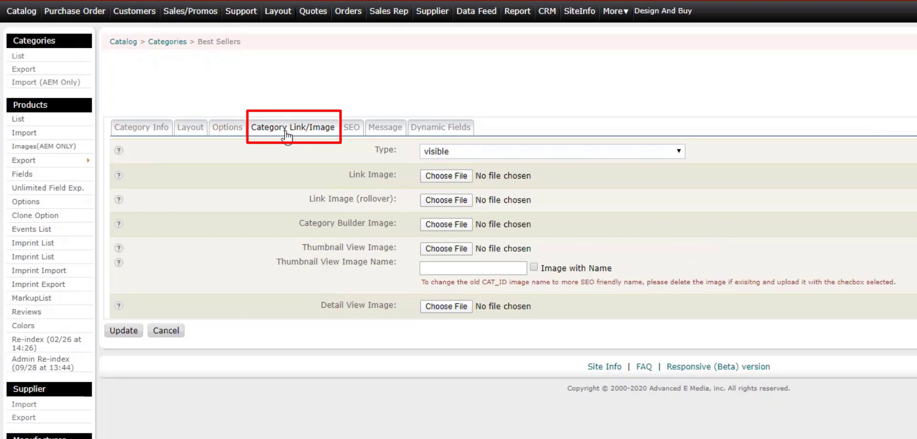
mouse_move(330, 305)
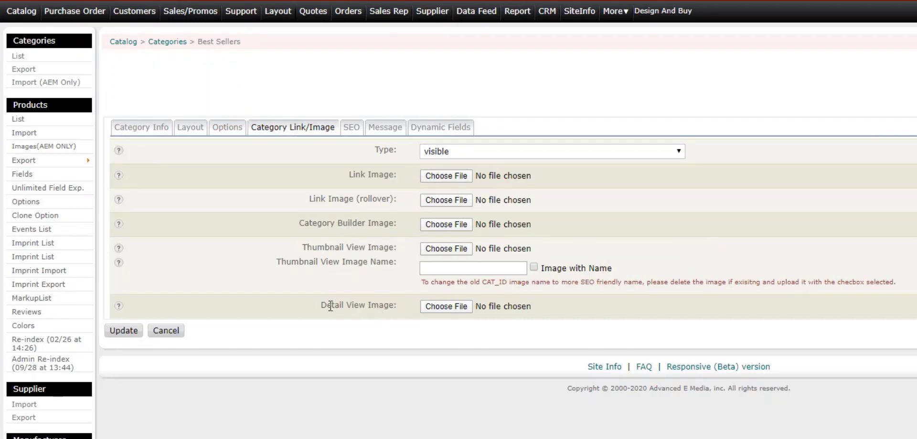
mouse_move(445, 307)
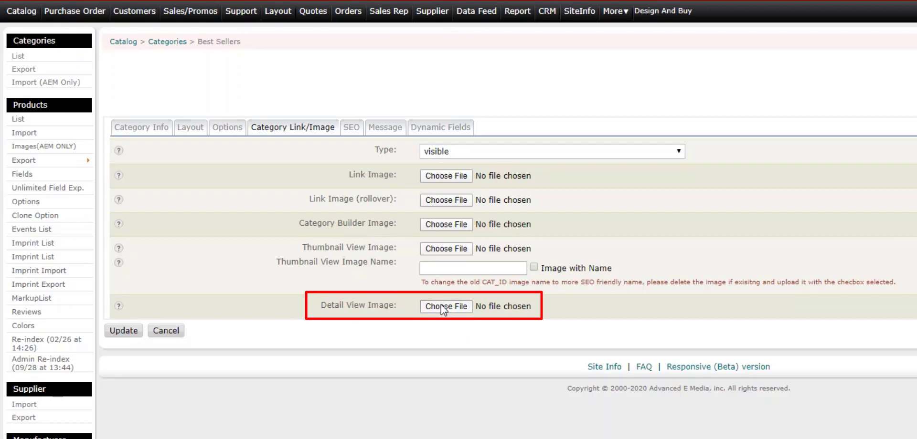
left_click(446, 306)
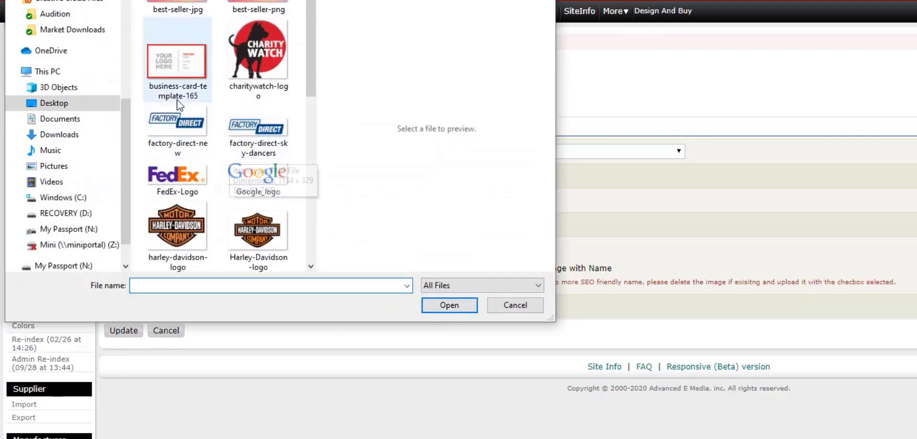
left_click(177, 7)
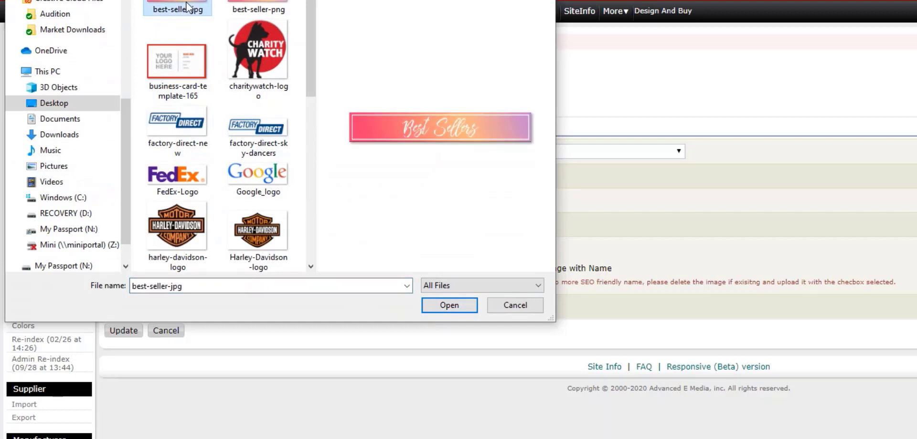
left_click(448, 305)
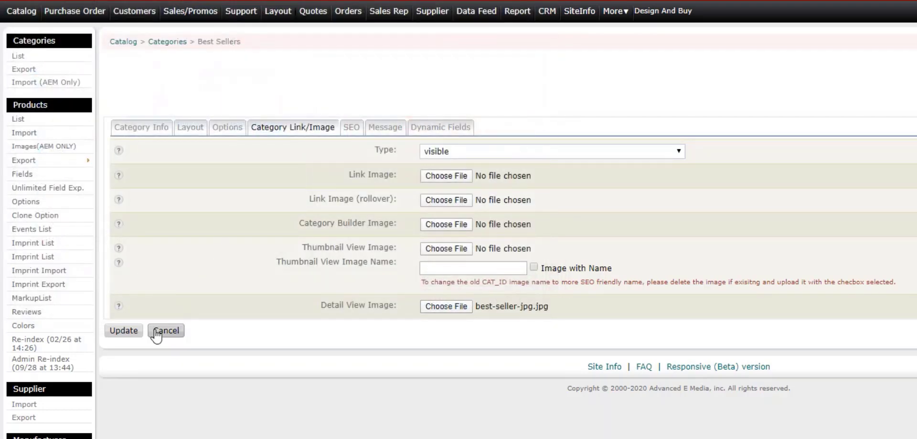
mouse_move(123, 330)
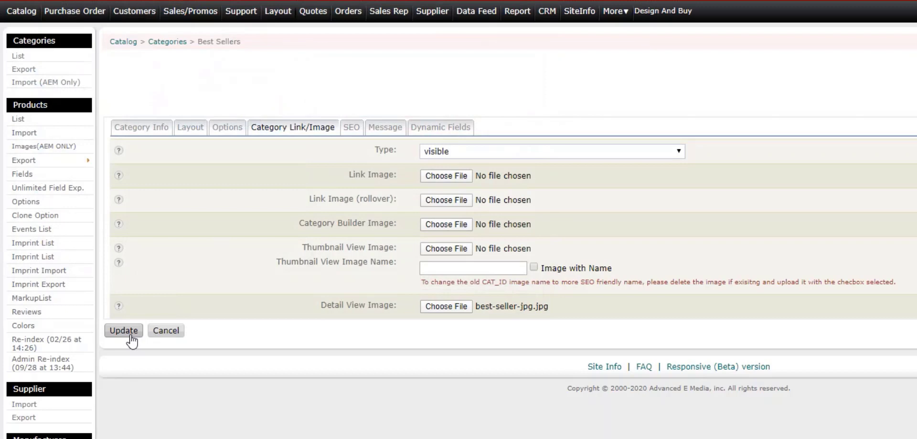
- Update the Best Sellers category so the pink-orange banner shows on the storefront
left_click(123, 330)
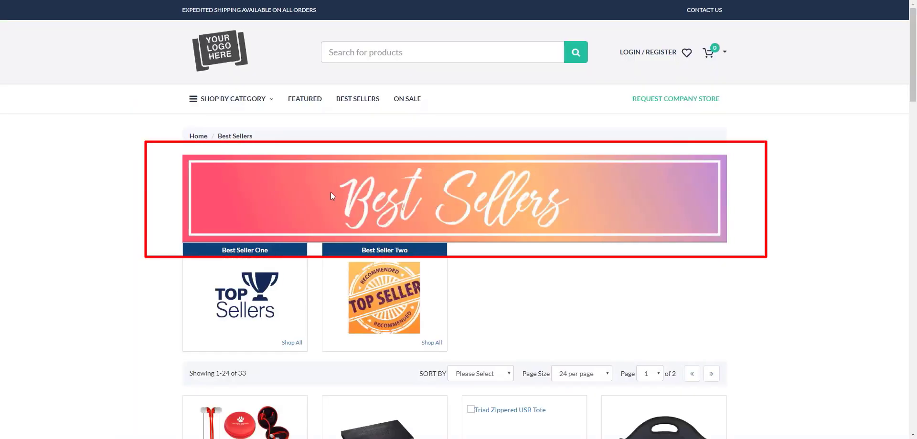
mouse_move(755, 237)
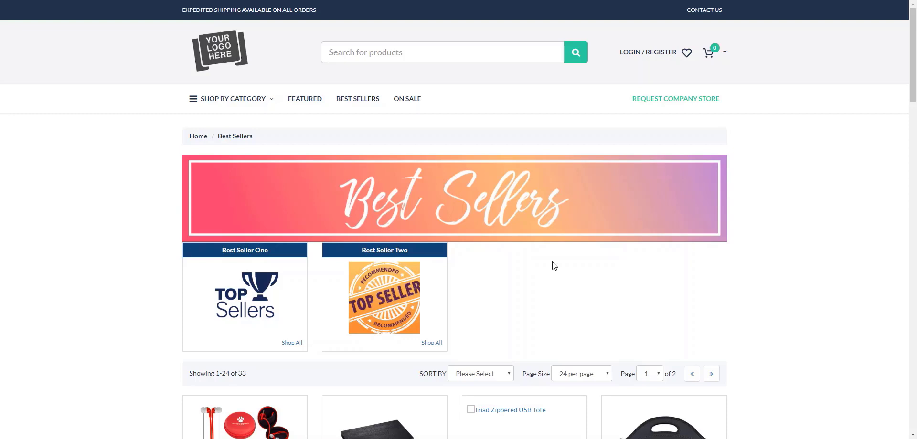
mouse_move(481, 32)
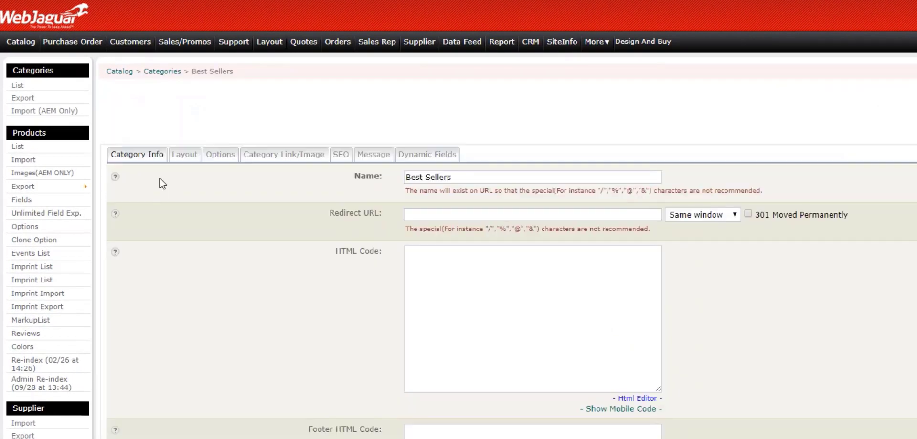
- Delete the Detail View Image, update the category, and reopen Best Sellers showing no file chosen
left_click(284, 154)
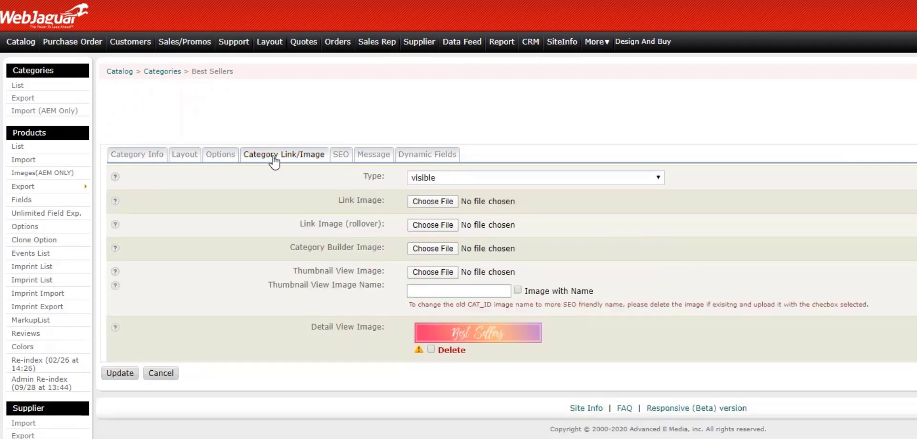
mouse_move(431, 354)
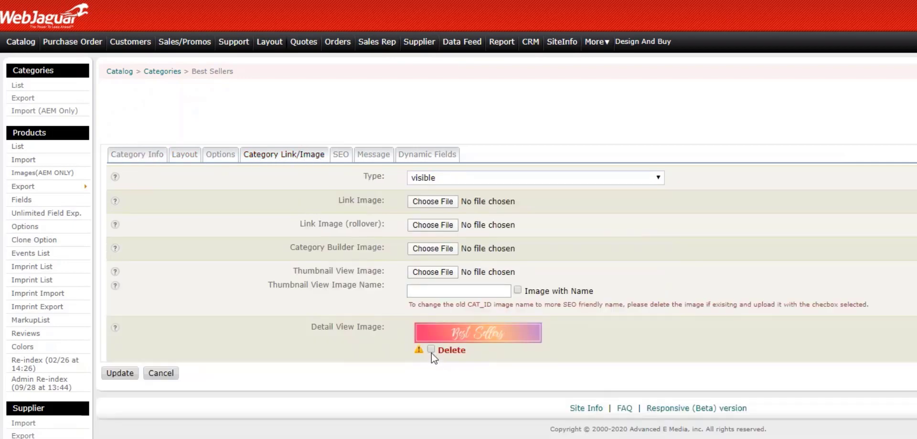
left_click(430, 350)
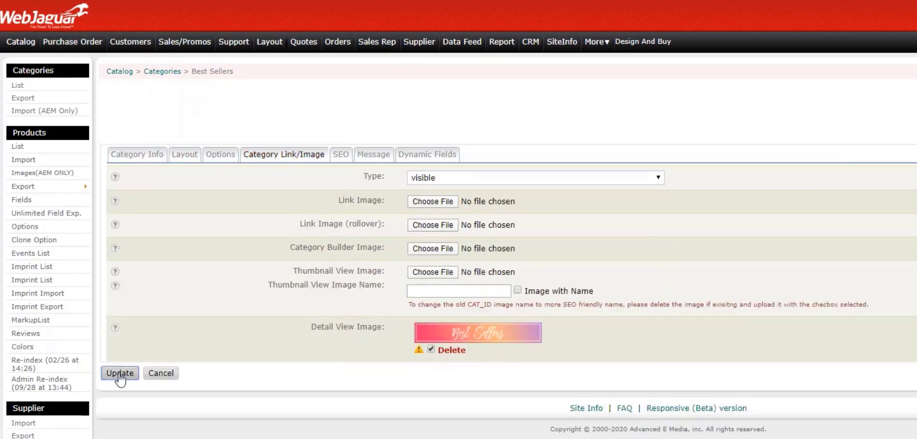
left_click(119, 373)
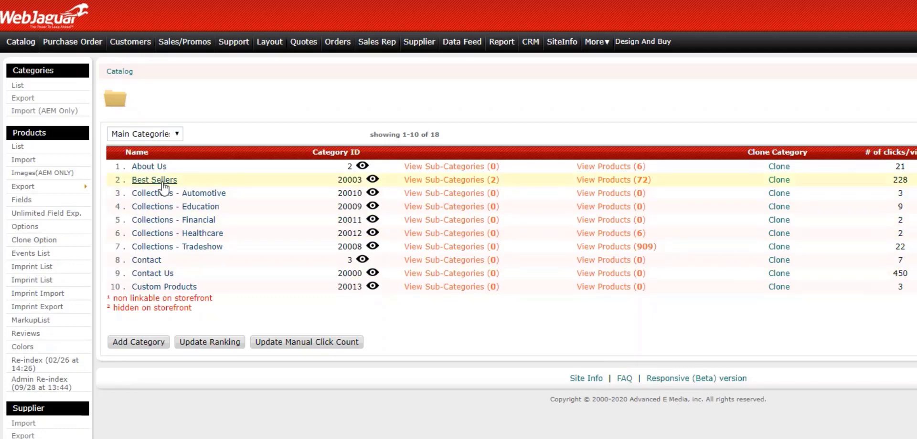
left_click(154, 180)
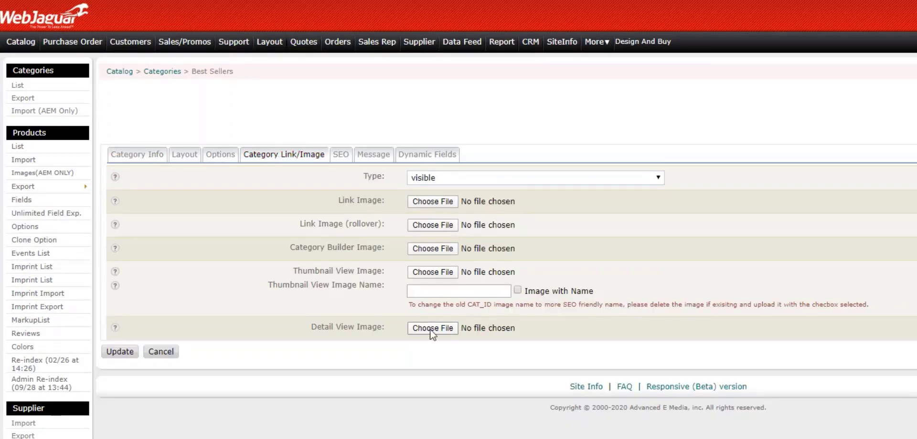